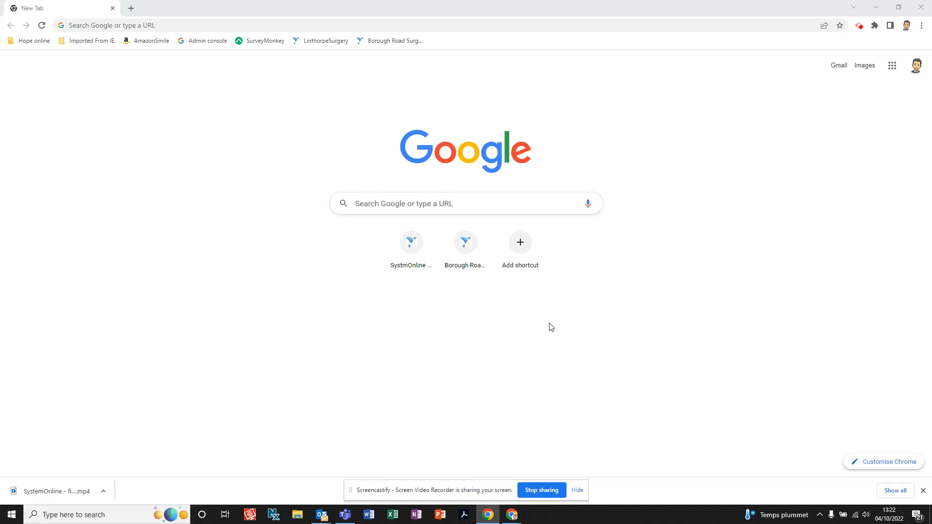
mouse_move(546, 329)
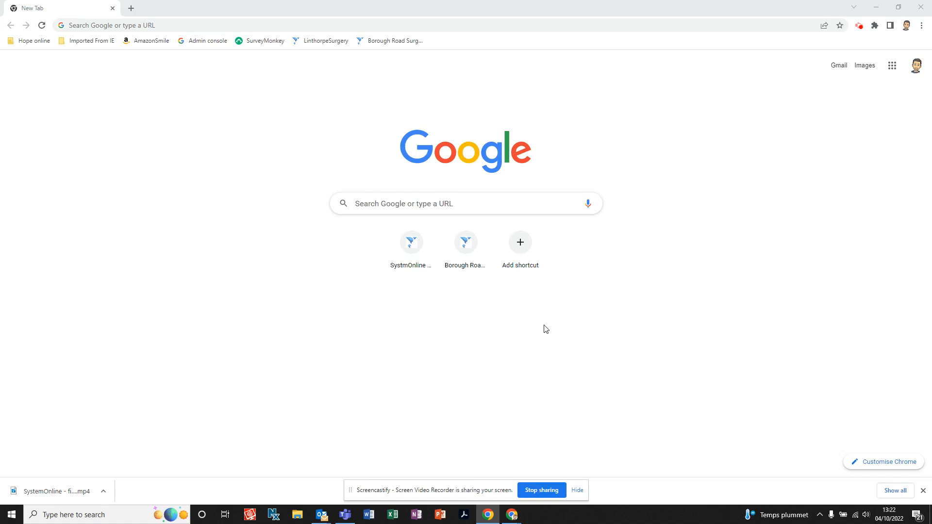
mouse_move(543, 327)
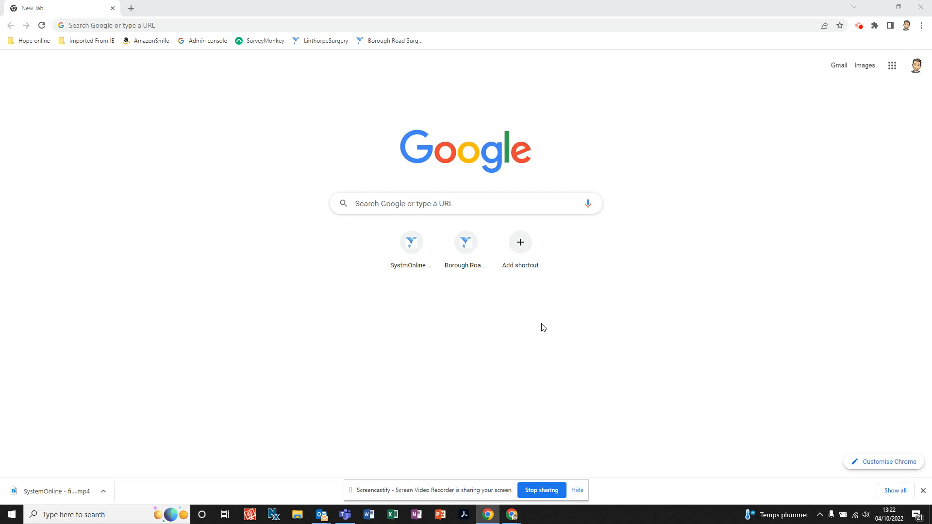
mouse_move(523, 312)
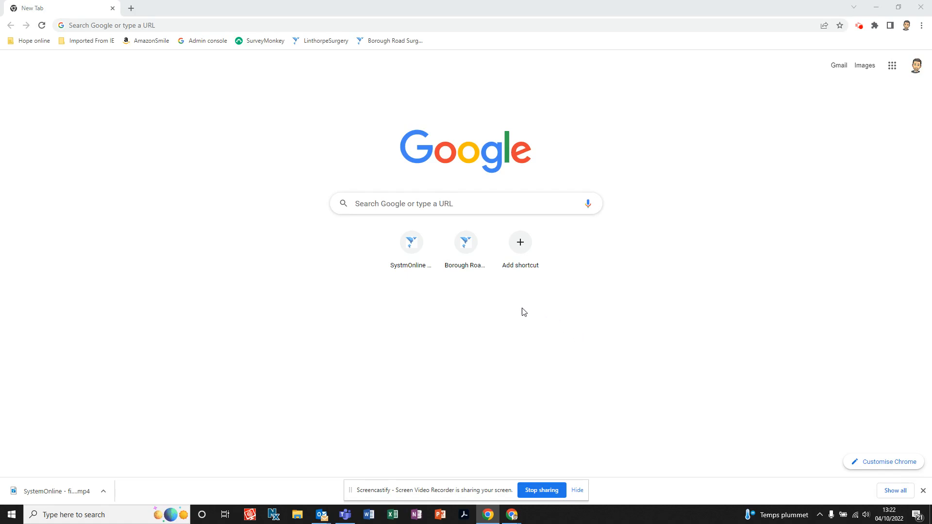
mouse_move(315, 169)
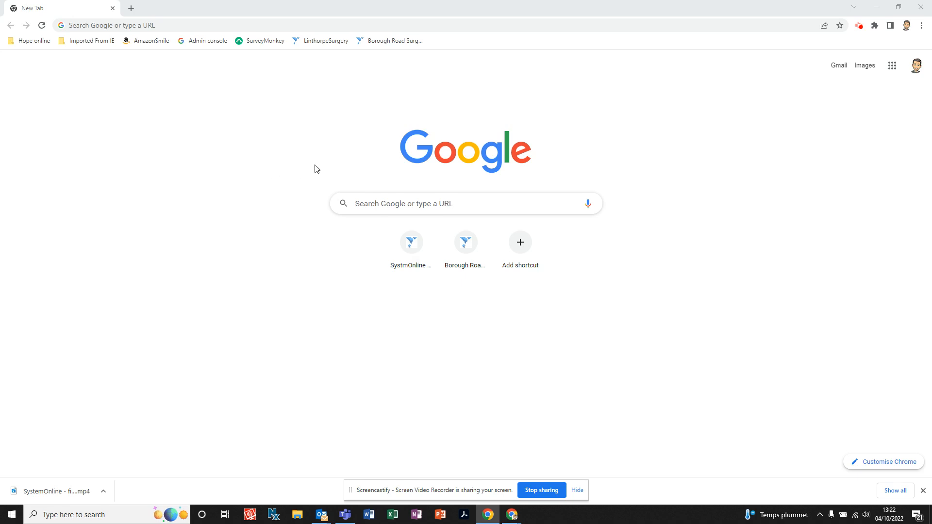
mouse_move(308, 122)
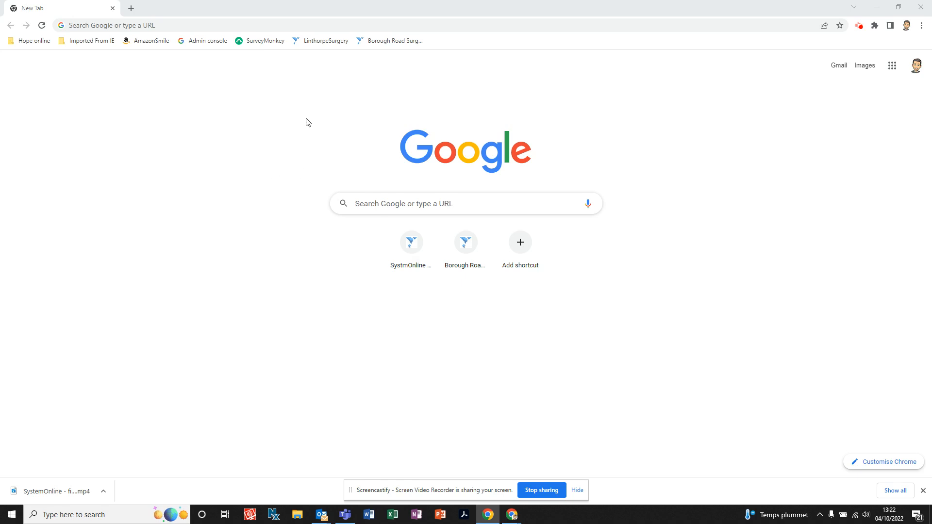
mouse_move(365, 148)
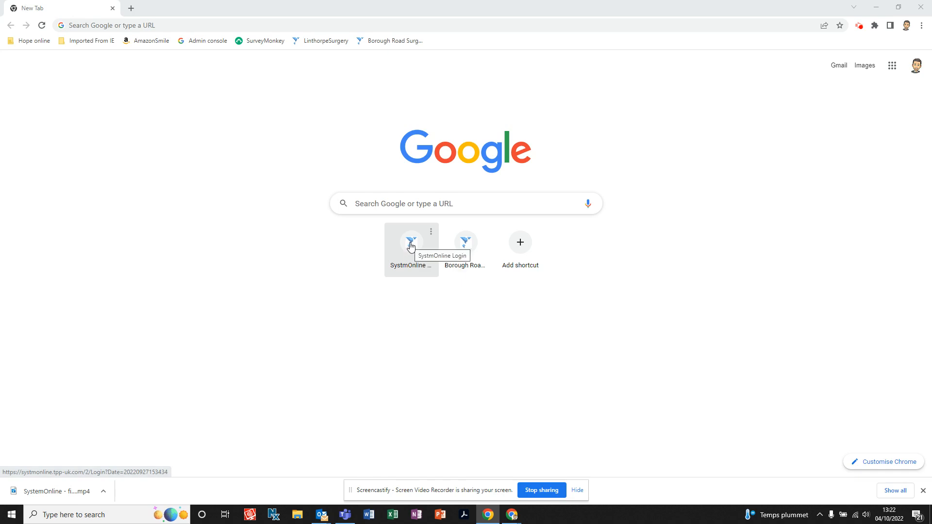
- Log in to SystmOnline as 'will' with the account password
left_click(410, 242)
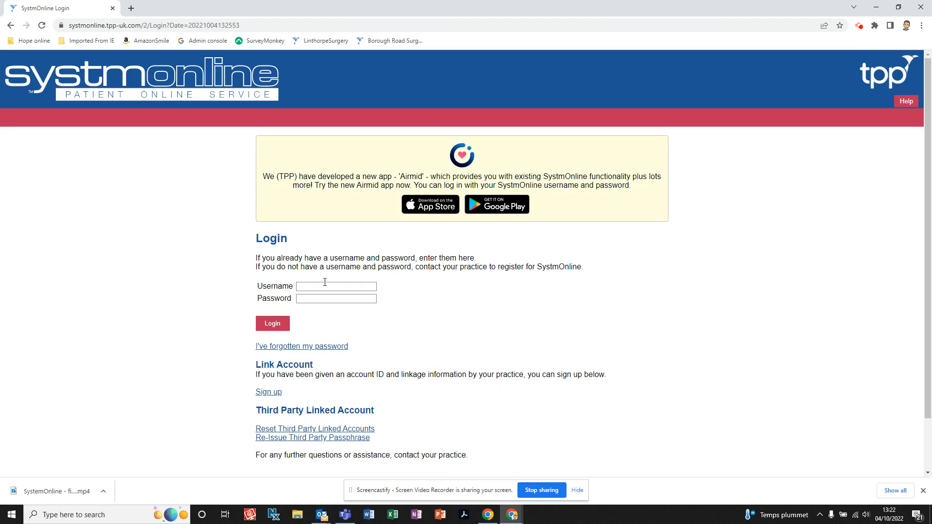
left_click(336, 286)
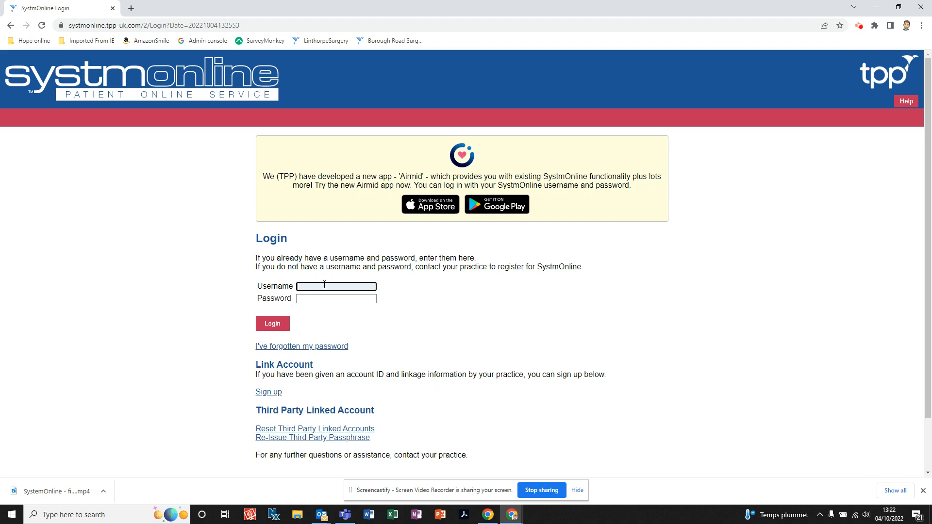
type("william6259")
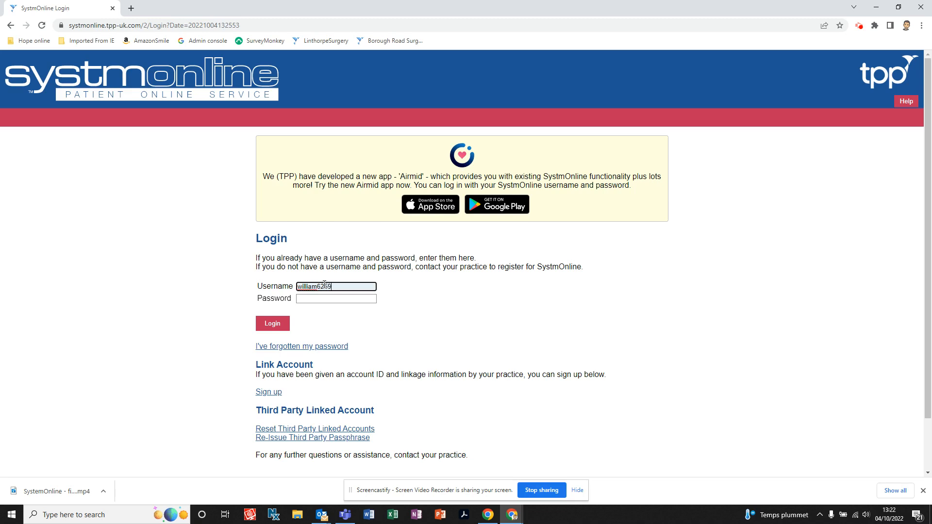
mouse_move(336, 286)
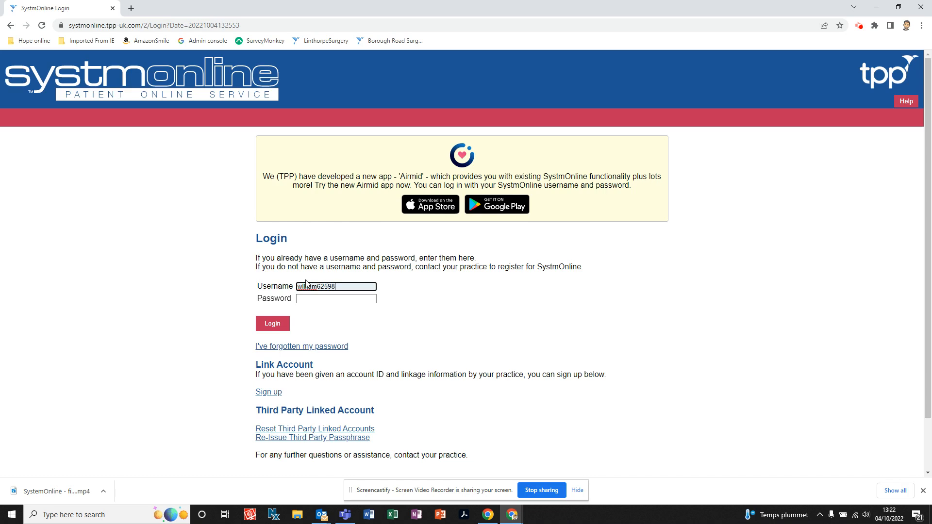
left_click(336, 298)
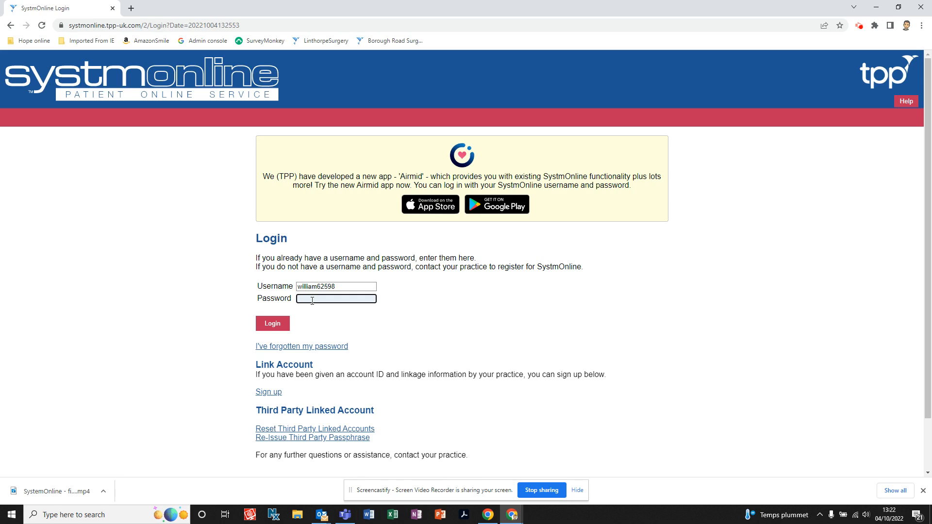
left_click(273, 323)
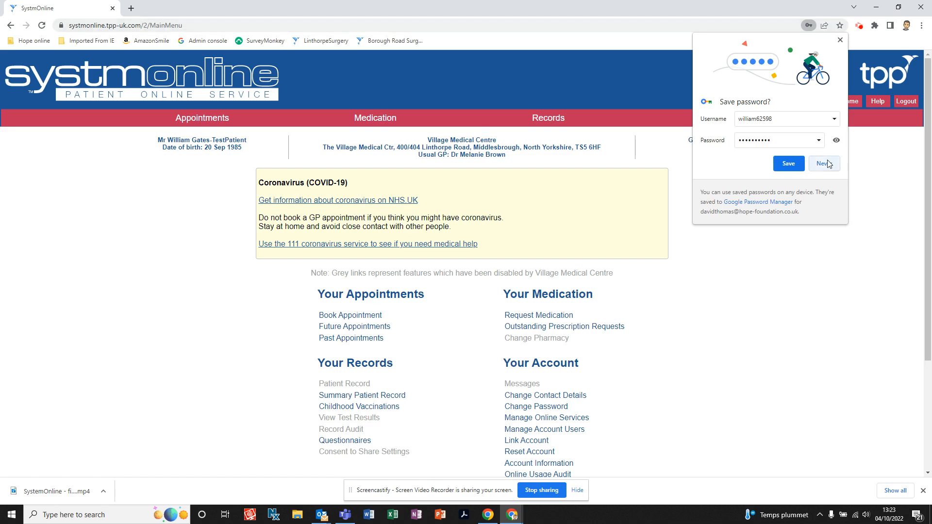
- Decline Chrome's password save and open the Request Medication page
left_click(721, 117)
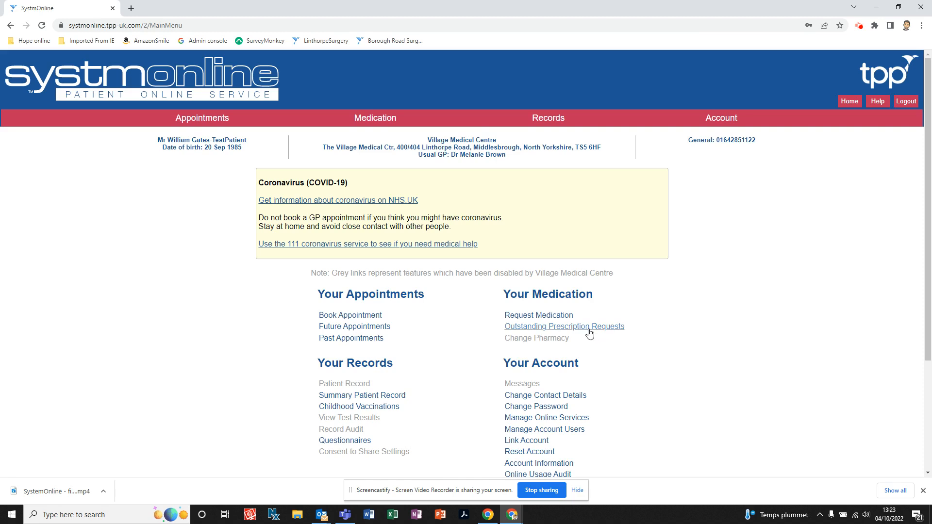
mouse_move(540, 284)
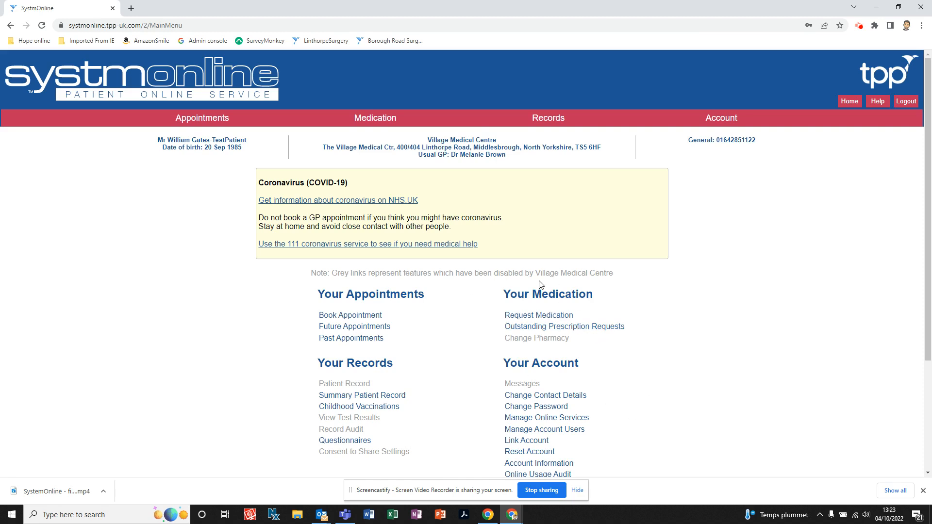
mouse_move(538, 315)
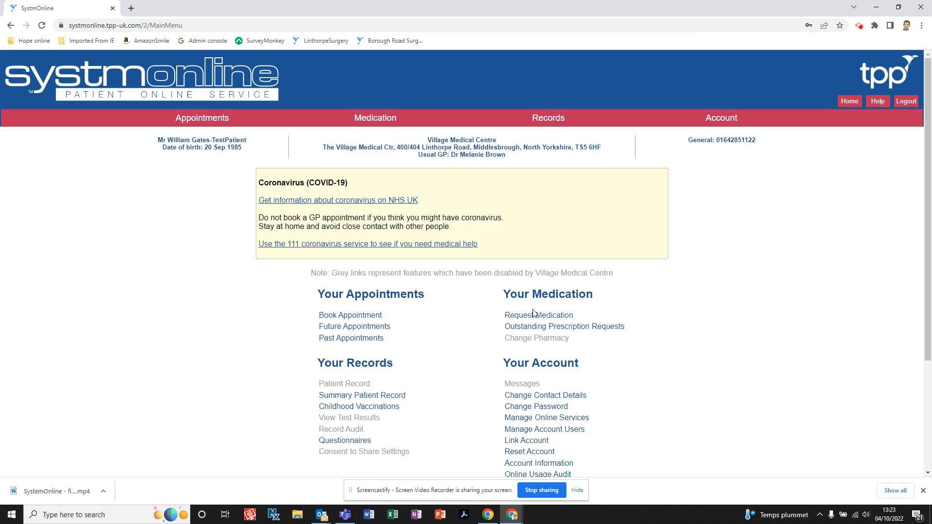
mouse_move(538, 315)
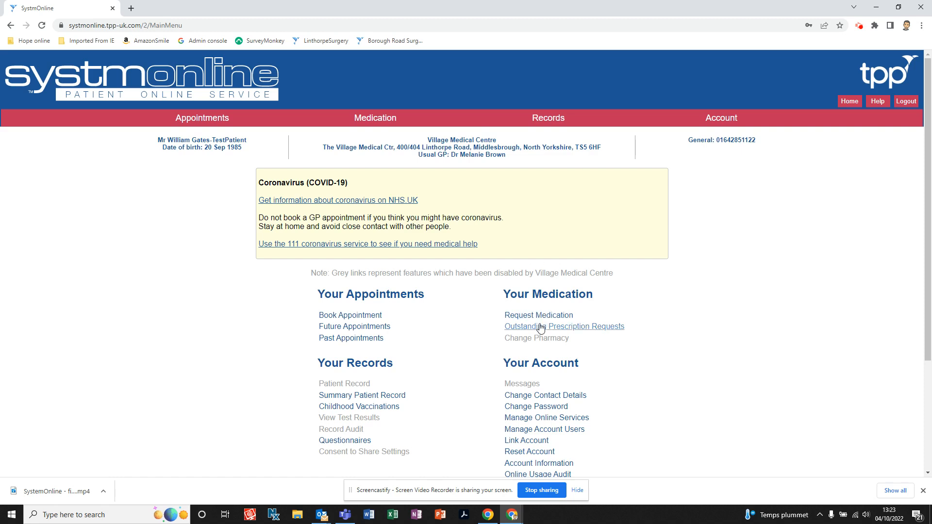
left_click(538, 315)
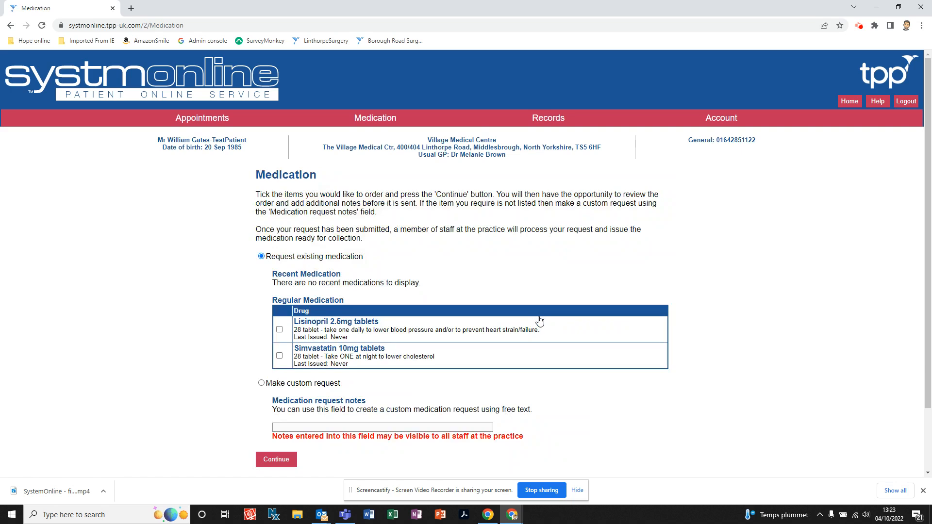
mouse_move(470, 296)
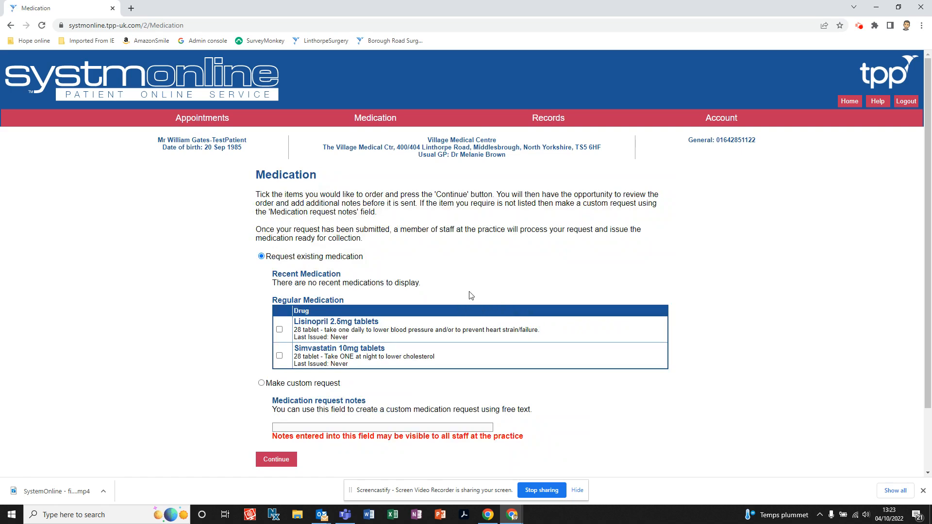
- Tick Lisinopril 2.5mg and Simvastatin 10mg tablets under Regular Medication
scroll("down", 3)
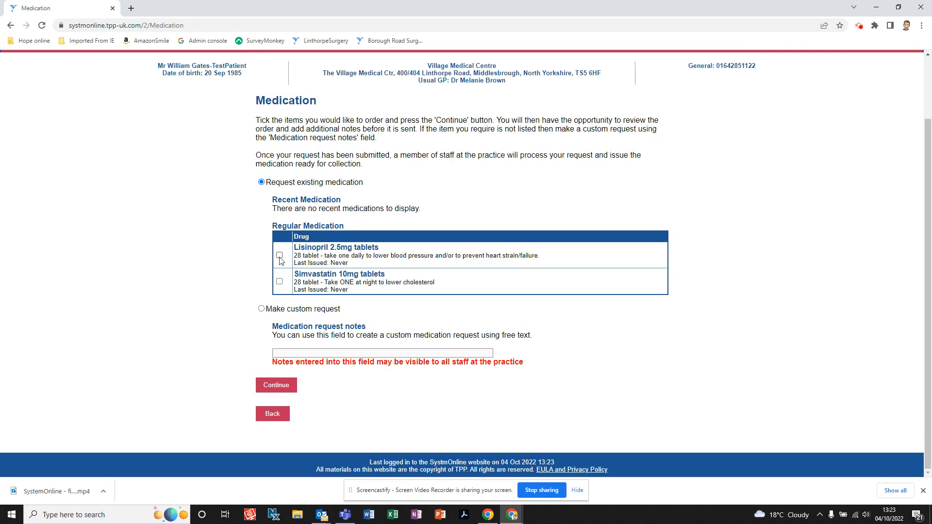
left_click(280, 255)
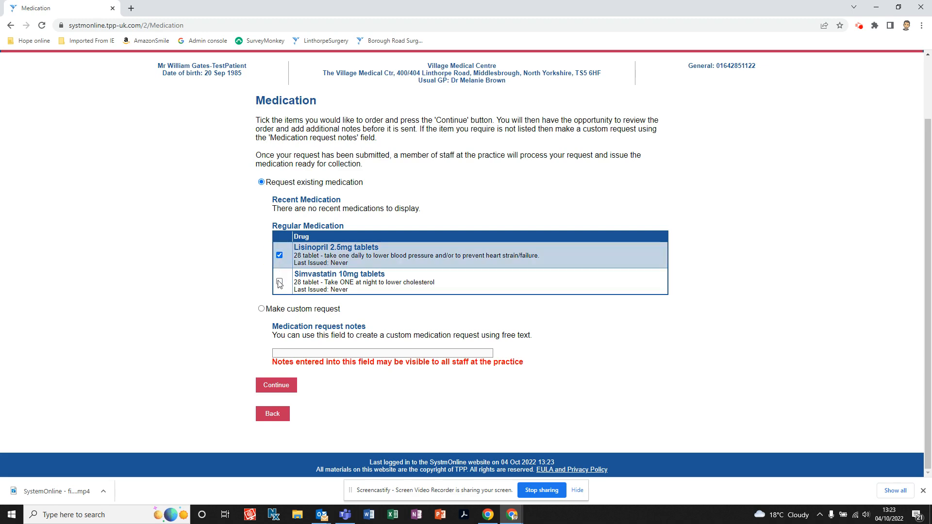
left_click(280, 281)
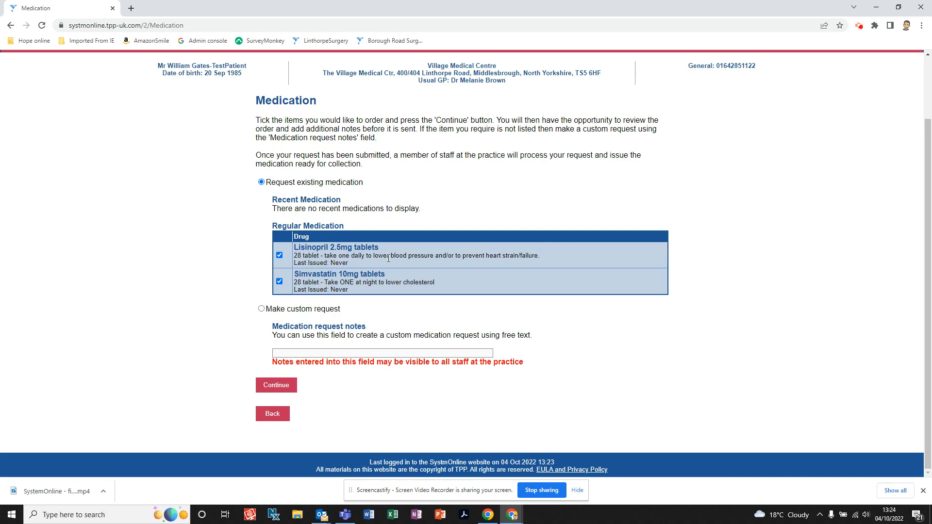
mouse_move(386, 268)
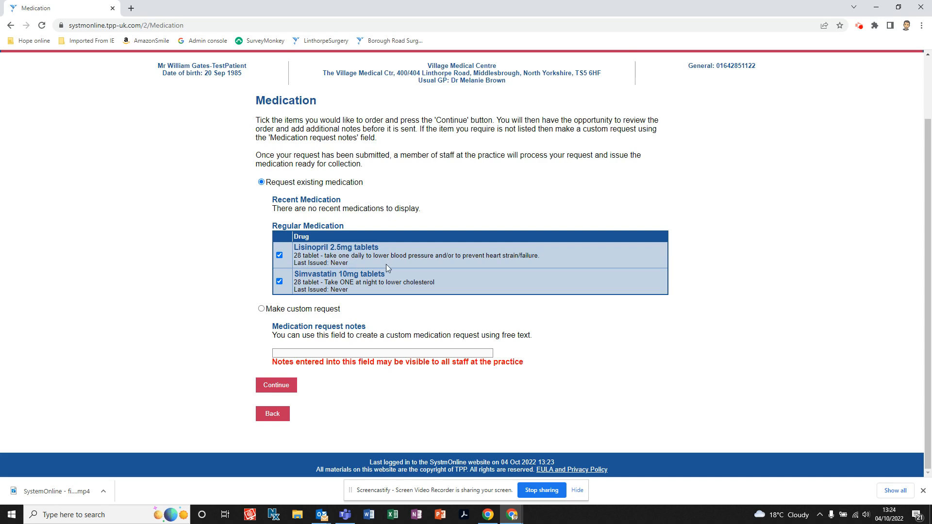
mouse_move(371, 263)
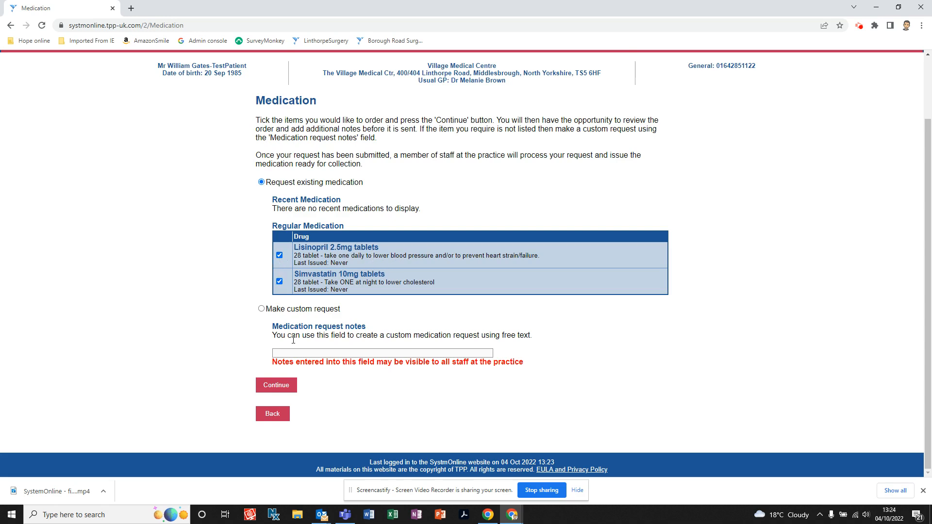
mouse_move(330, 335)
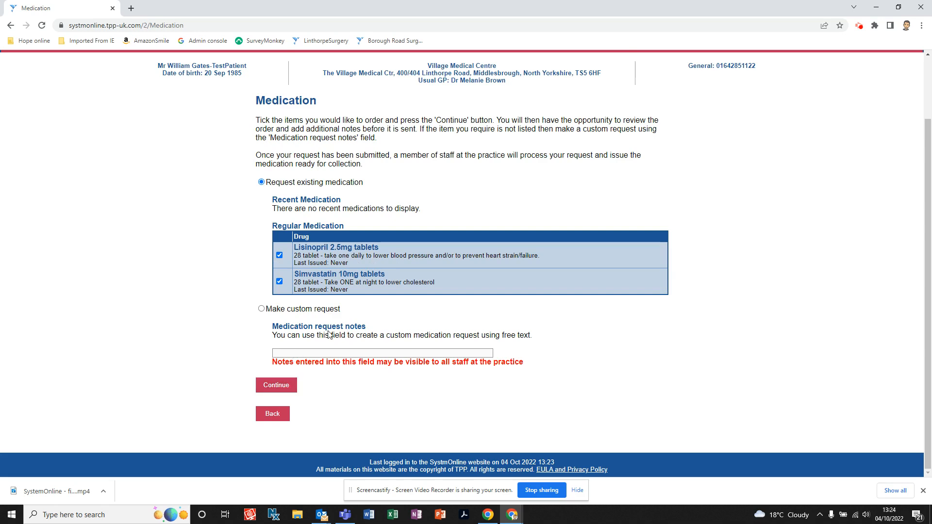
mouse_move(294, 358)
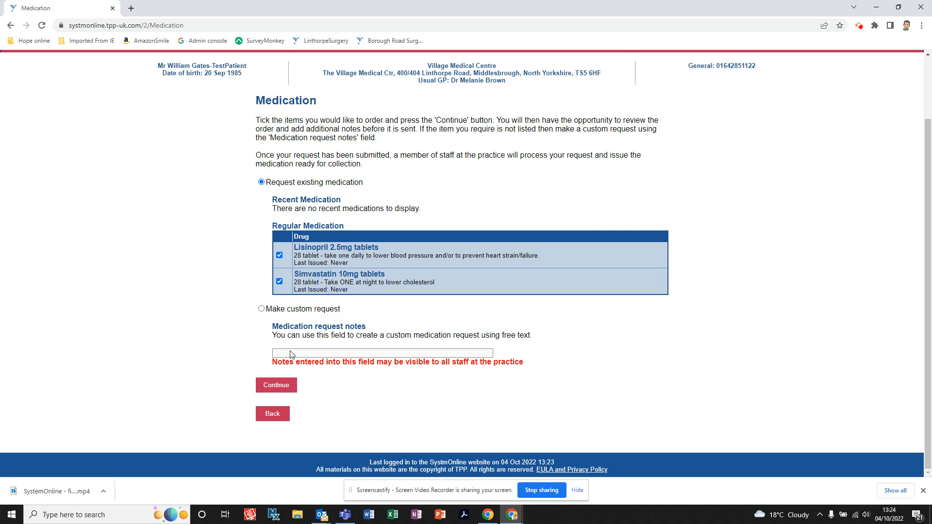
mouse_move(291, 355)
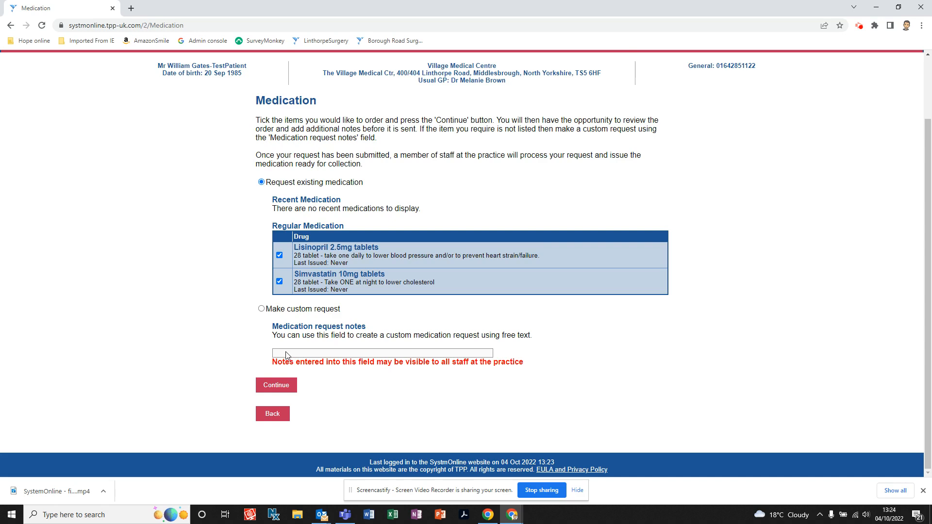
mouse_move(327, 354)
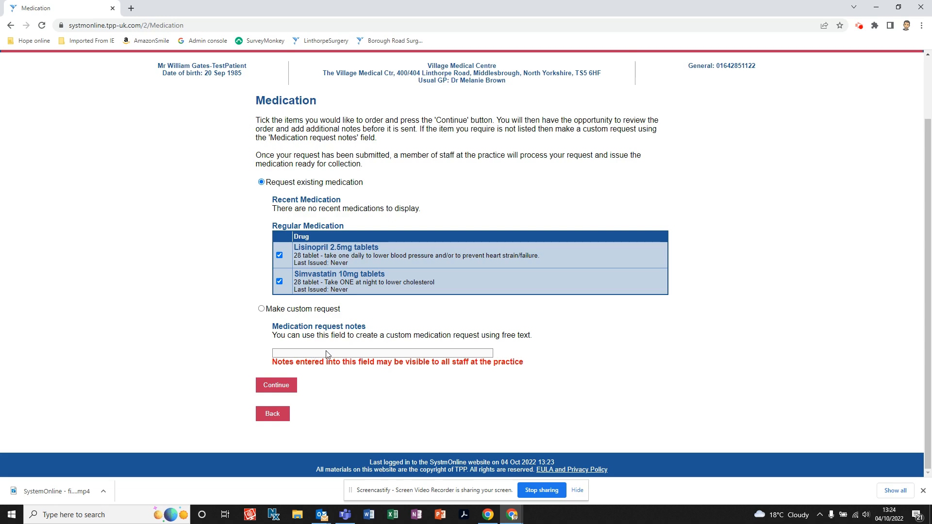
mouse_move(391, 298)
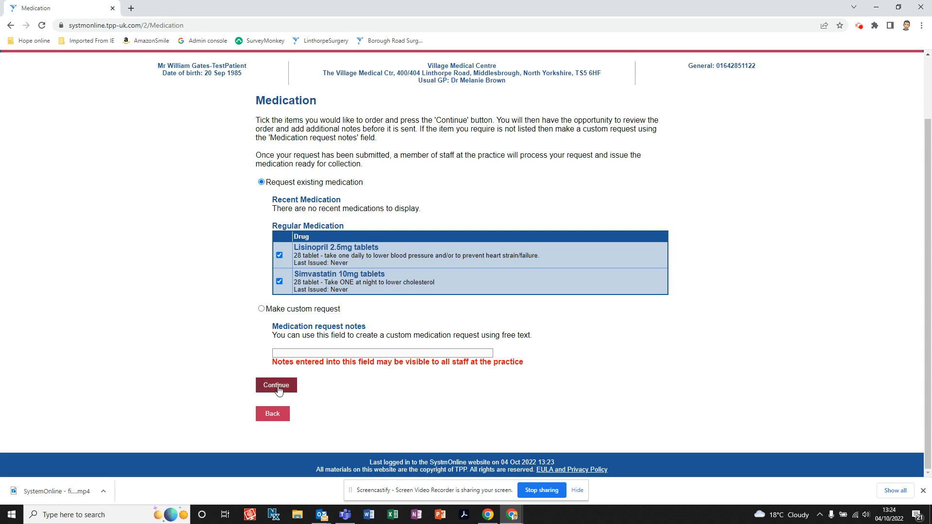
- Review the two selected medications and submit the repeat request
left_click(276, 385)
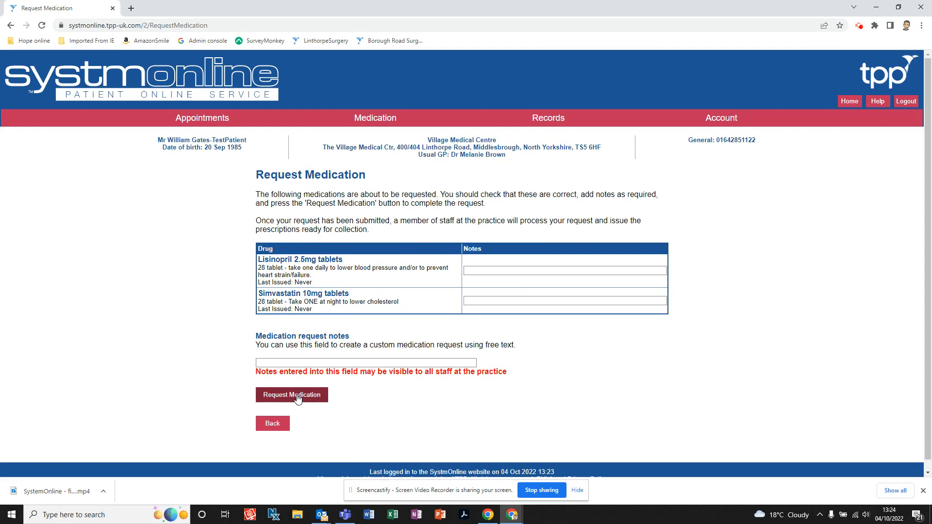
left_click(291, 395)
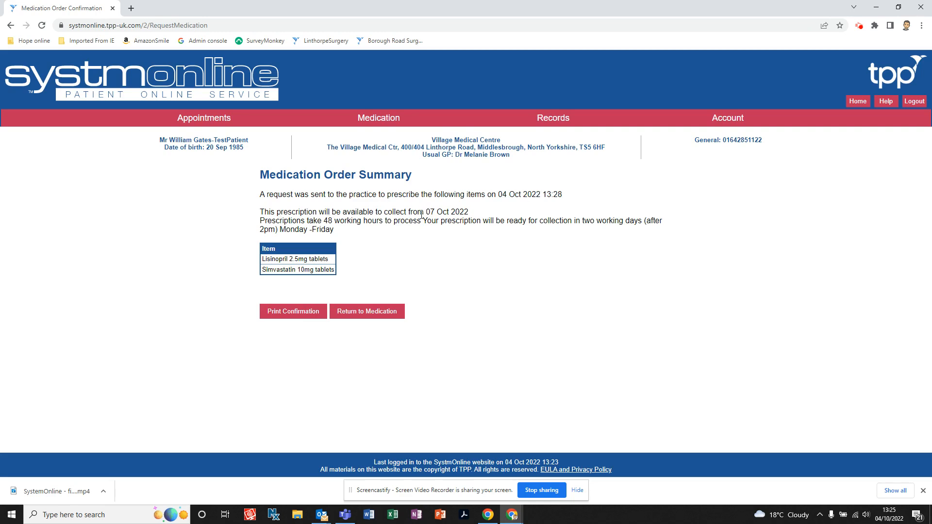
- Check both drugs show as awaiting processing, then go Home
left_click(367, 310)
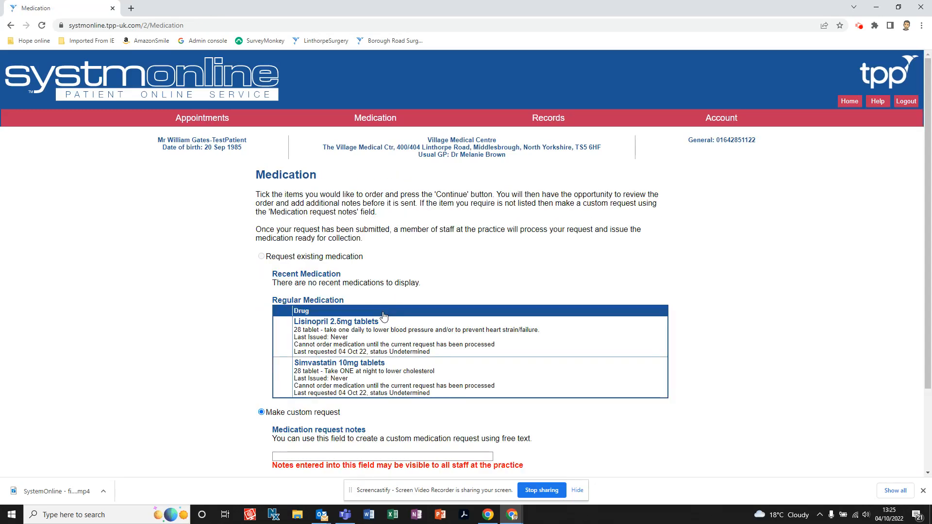
scroll("down", 3)
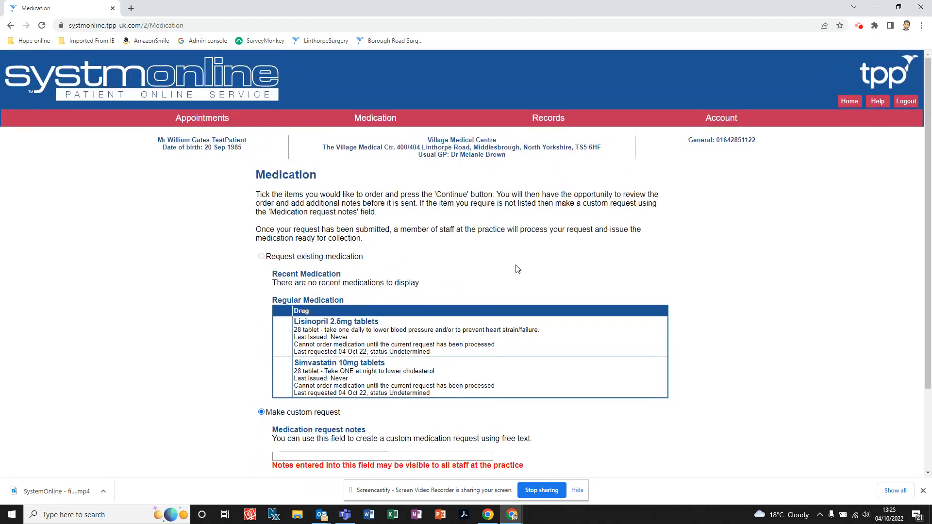
scroll("down", 3)
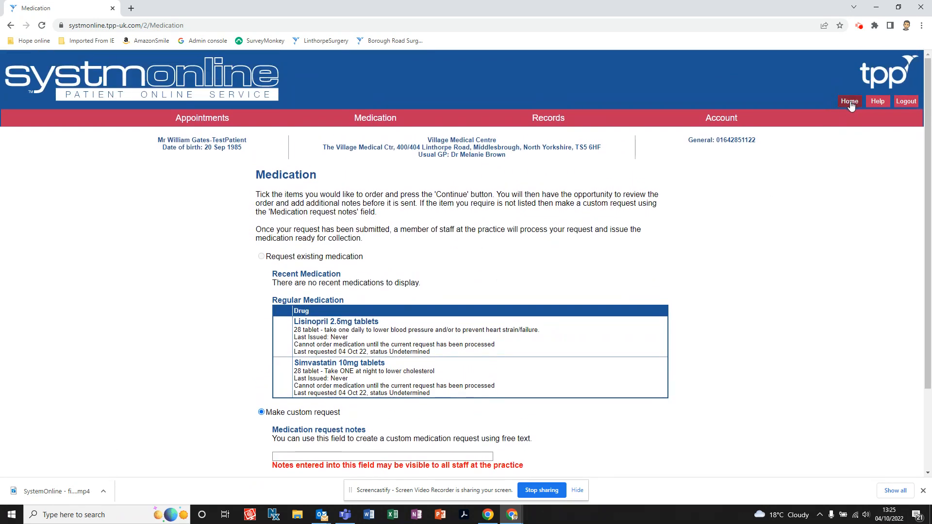
left_click(849, 101)
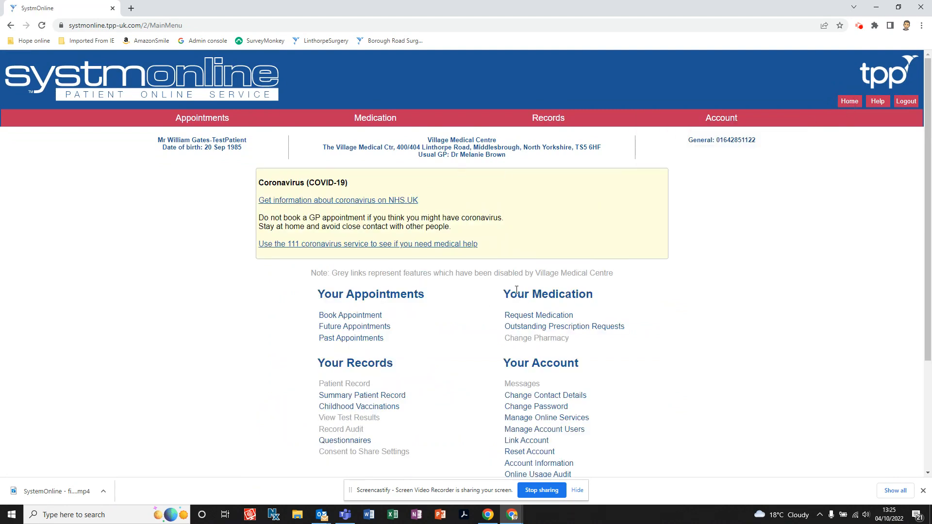